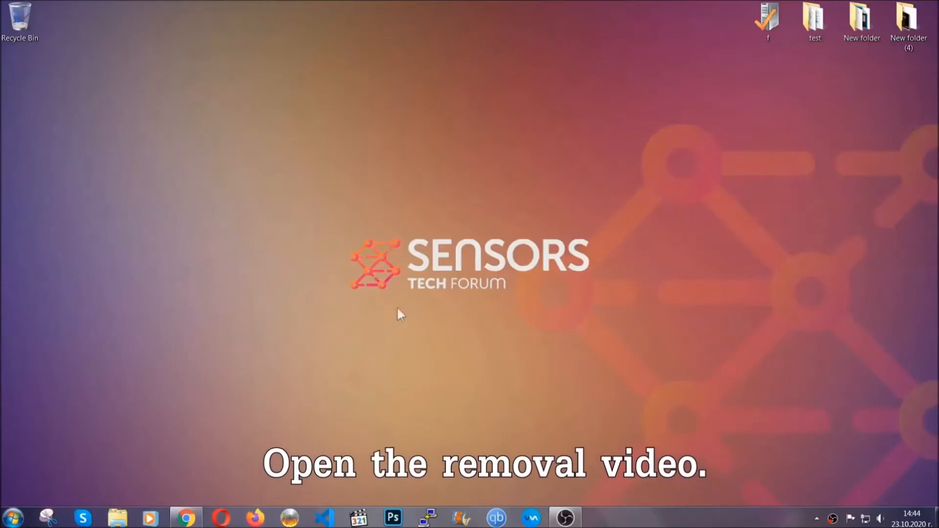
Open the ransomware removal video and follow its sensorstechforum.com description link
left_click(187, 517)
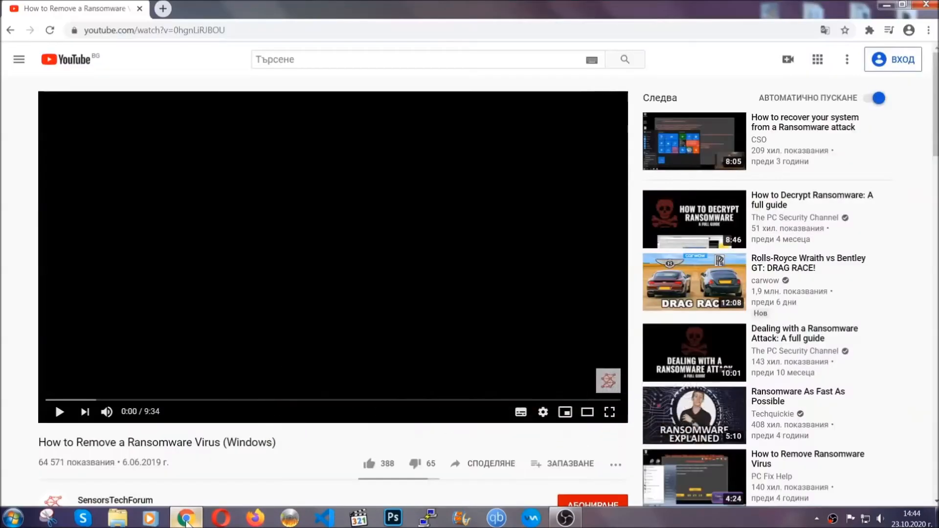
scroll("down", 3)
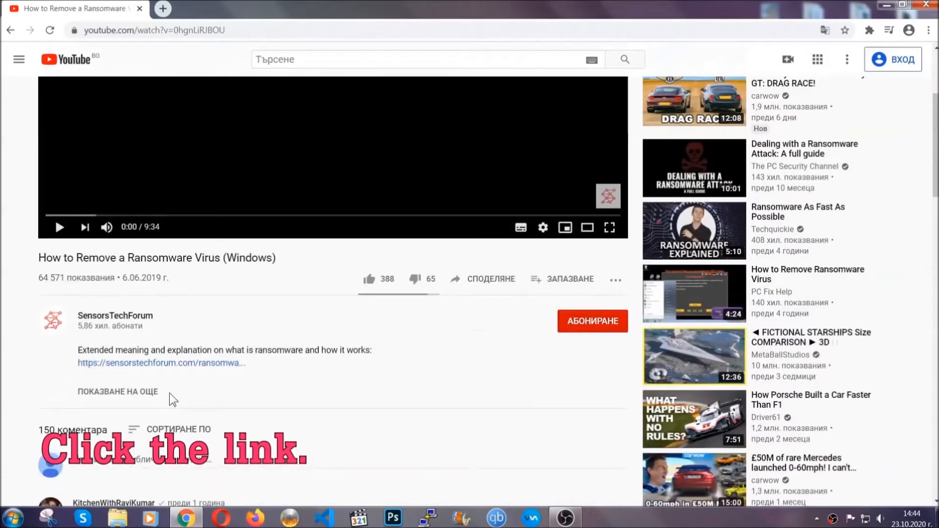
left_click(160, 363)
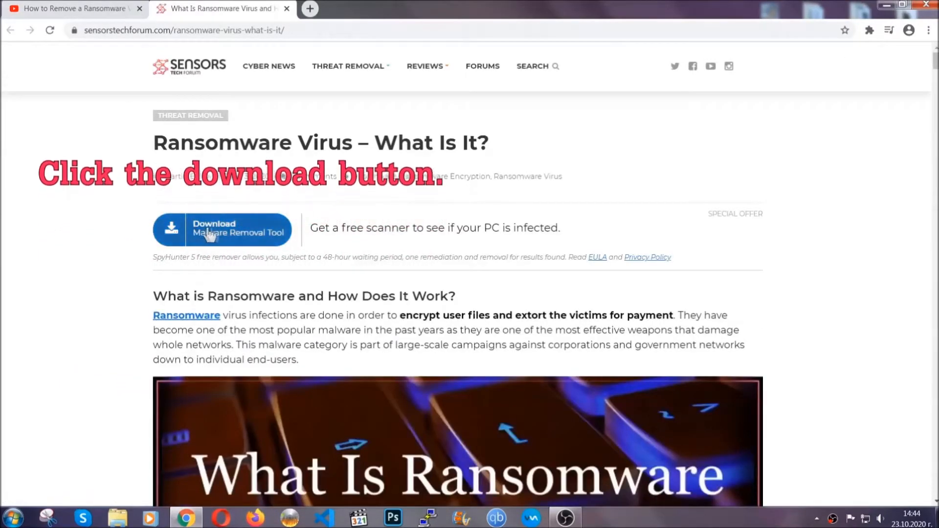
Download SpyHunter-Installer.exe via the article's 'Download Malware Removal Tool' button
left_click(222, 229)
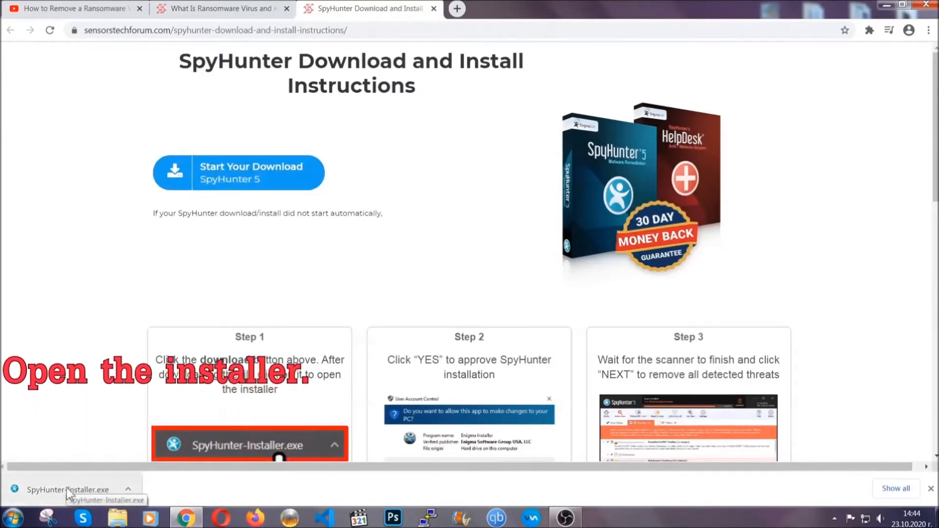
Run SpyHunter-Installer.exe in English, accept the EULA, install, and finish setup
left_click(66, 489)
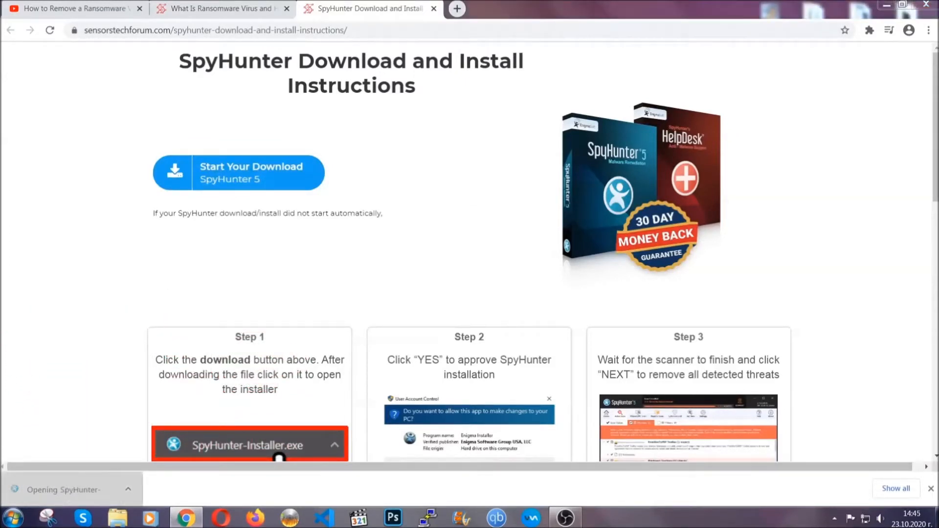
left_click(249, 444)
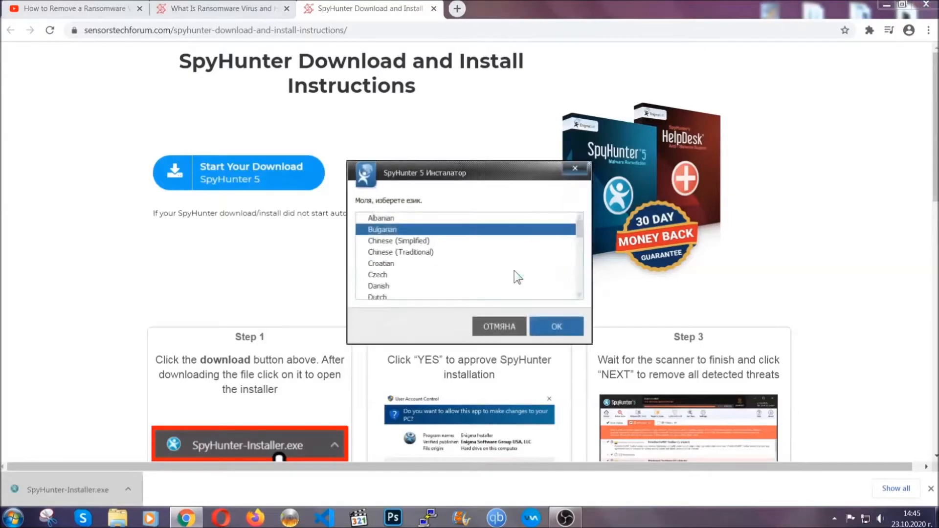
scroll("down", 3)
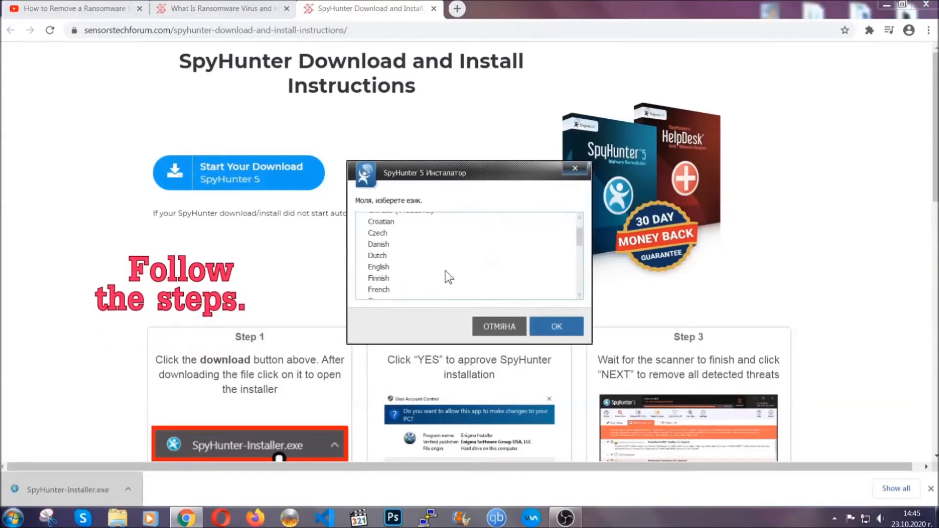
left_click(378, 266)
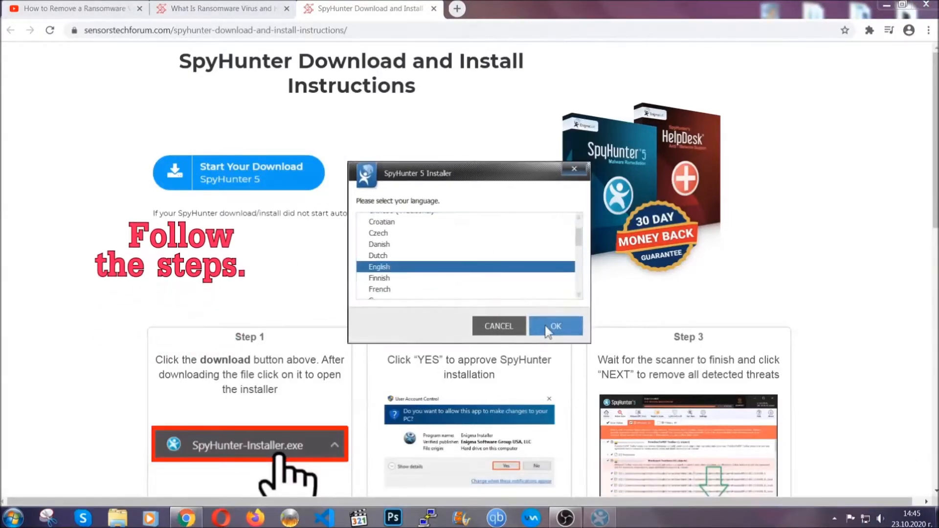
left_click(555, 326)
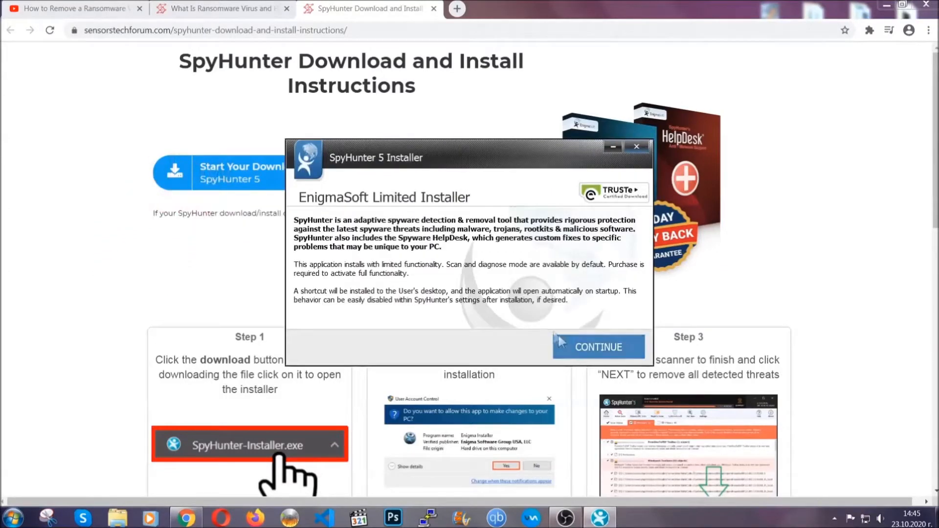
left_click(598, 346)
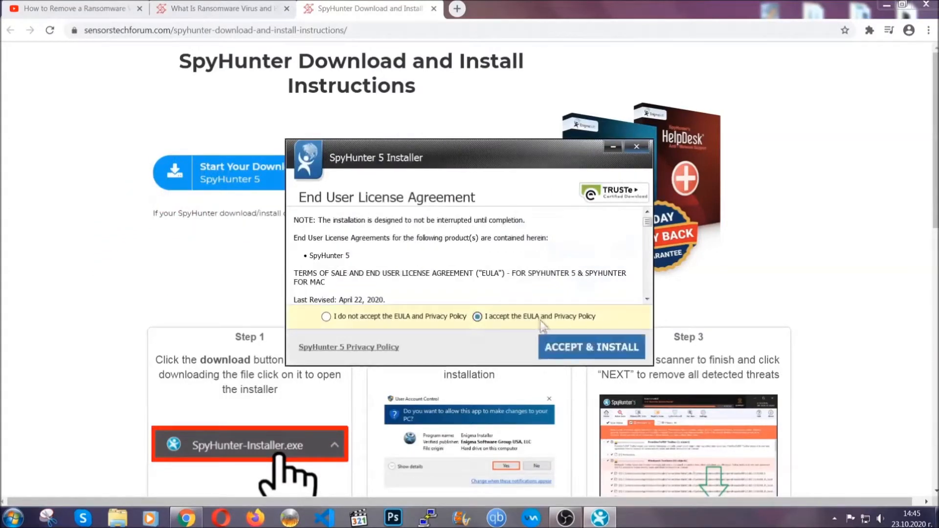
left_click(591, 347)
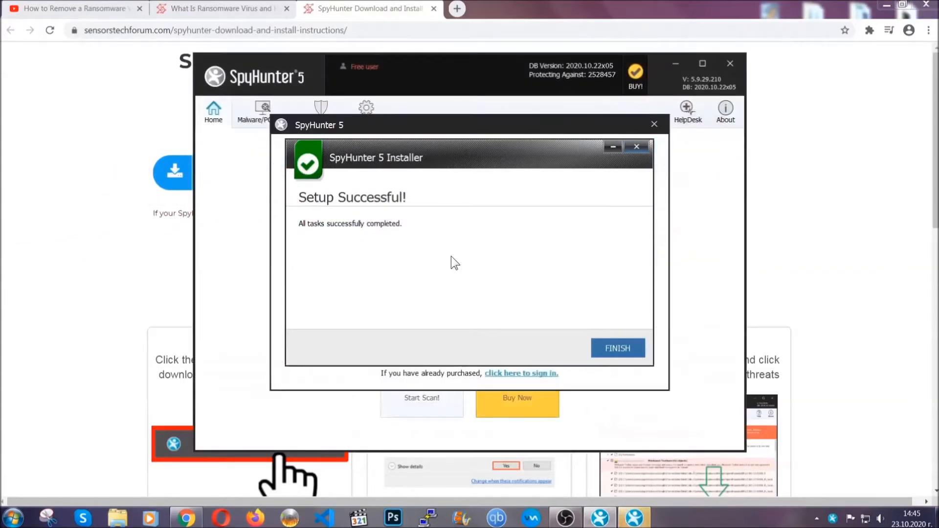
left_click(617, 348)
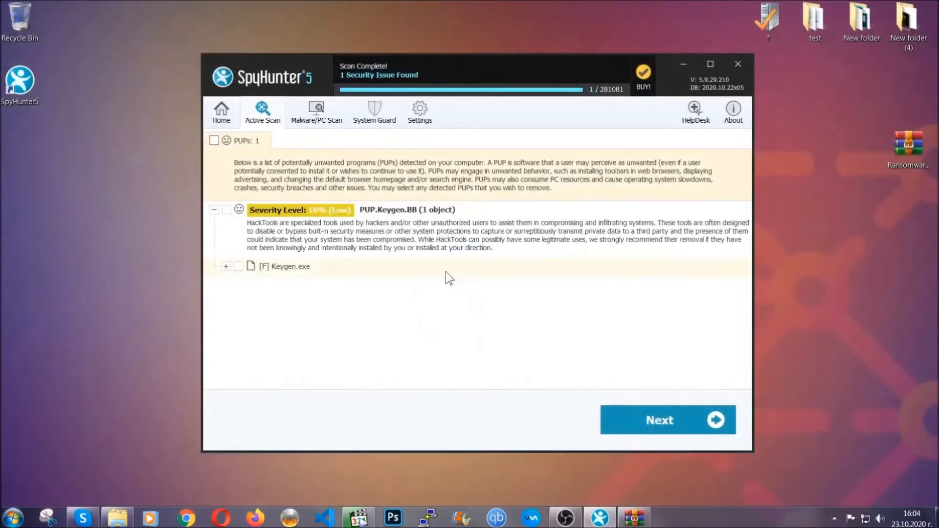
Start removing the detected PUP.Keygen.BB threat in Keygen.exe from the scan results
left_click(213, 141)
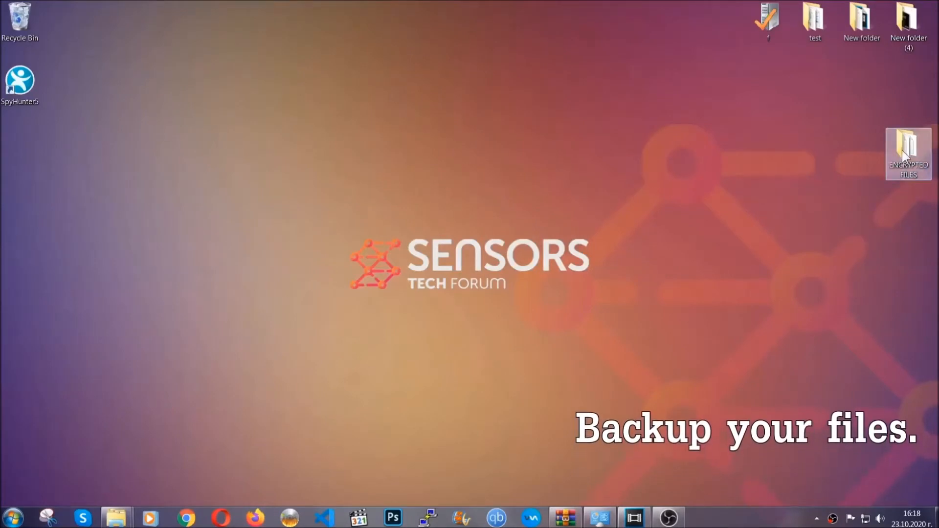
Copy the six .efji files from ENCRYPTED FILES onto FLASH DRIVE (H:), then close the window
double_click(908, 153)
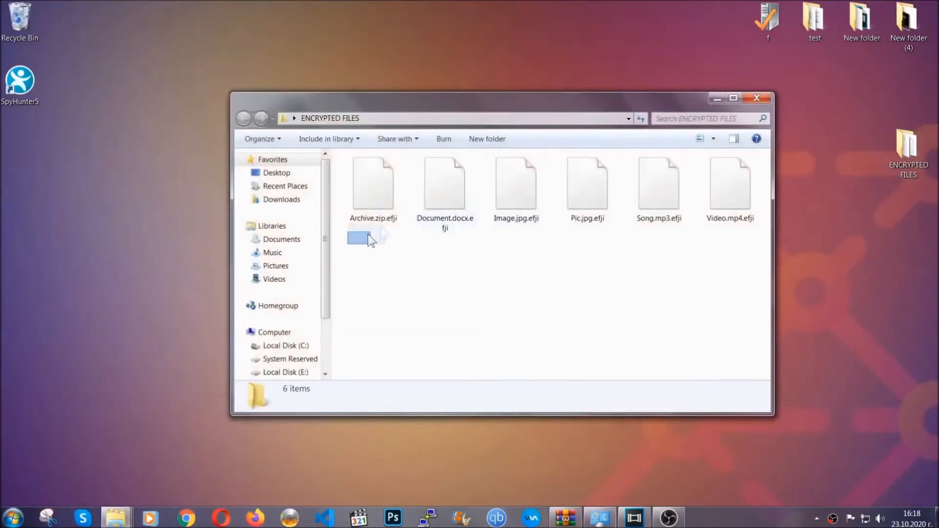
right_click(736, 179)
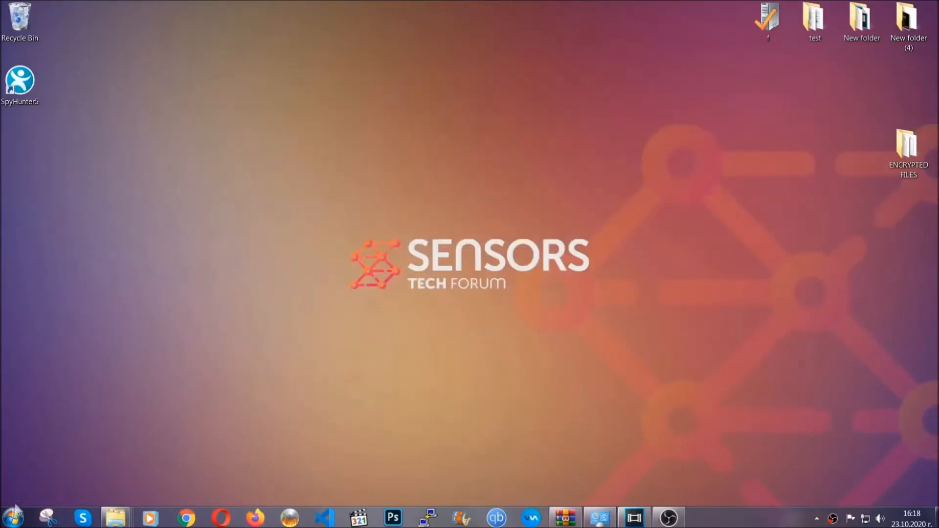
left_click(12, 516)
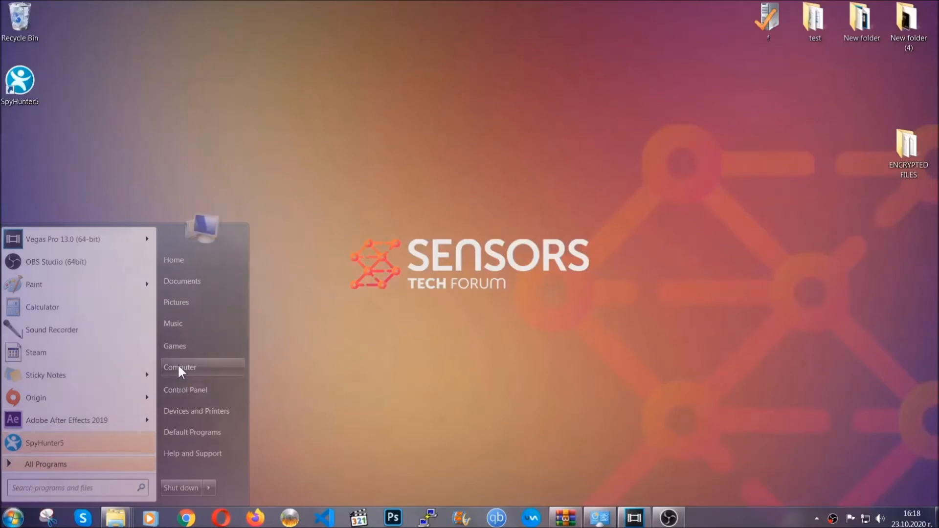
left_click(179, 367)
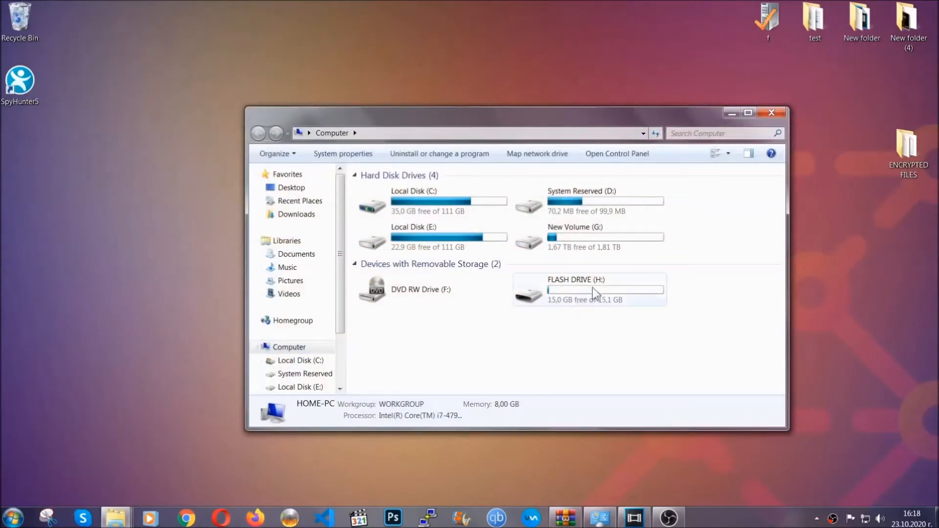
double_click(588, 290)
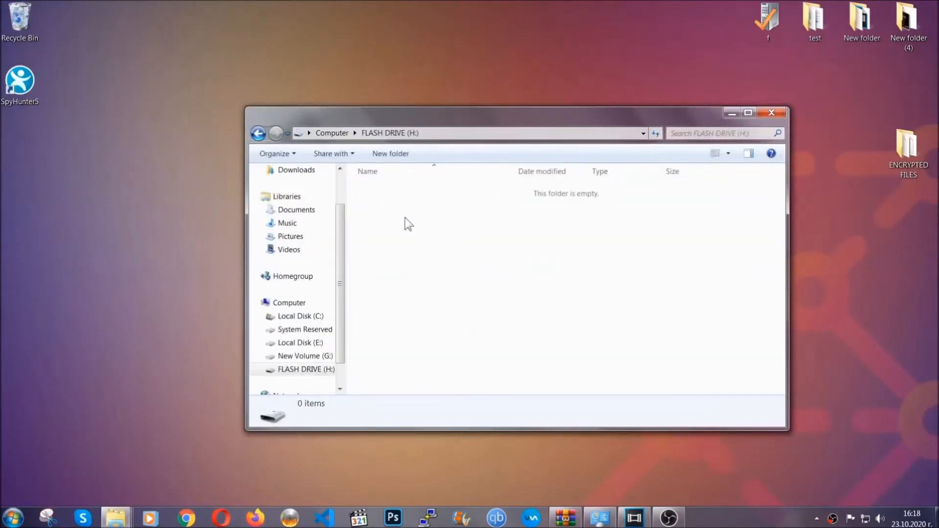
right_click(409, 224)
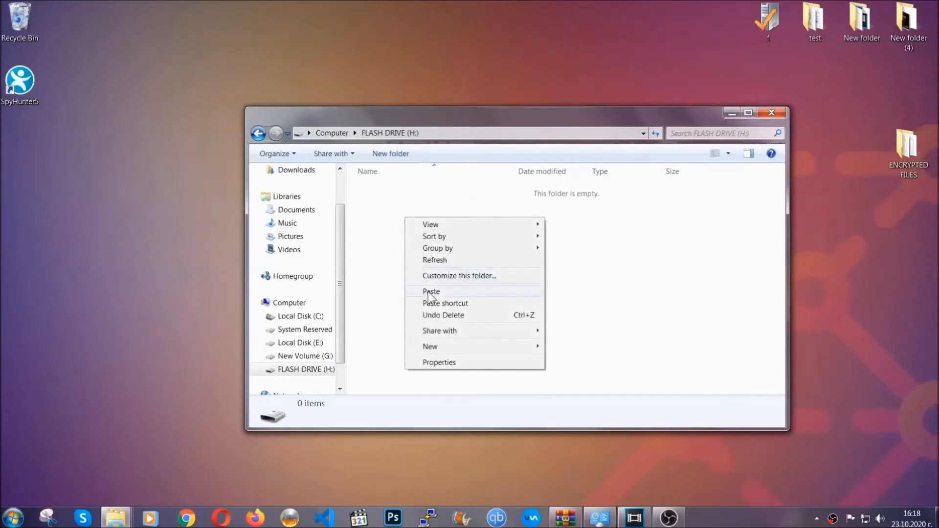
left_click(430, 291)
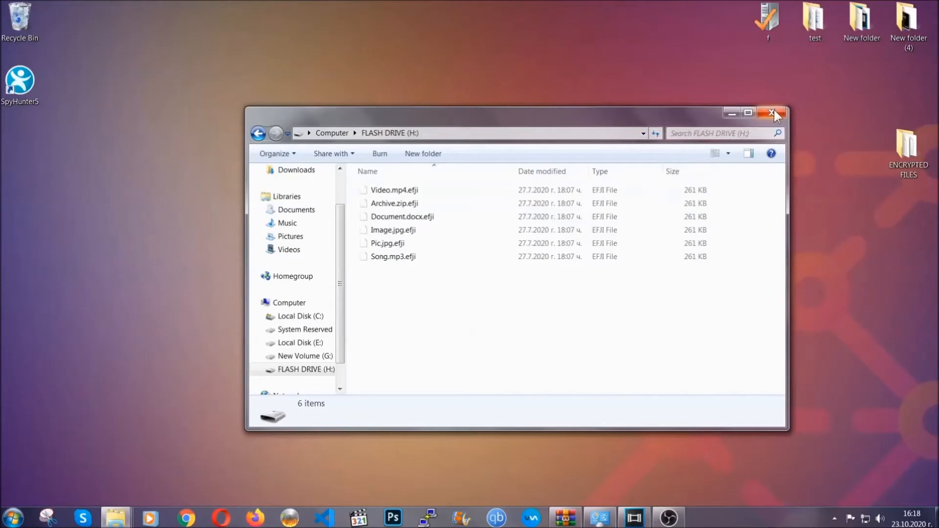
left_click(773, 113)
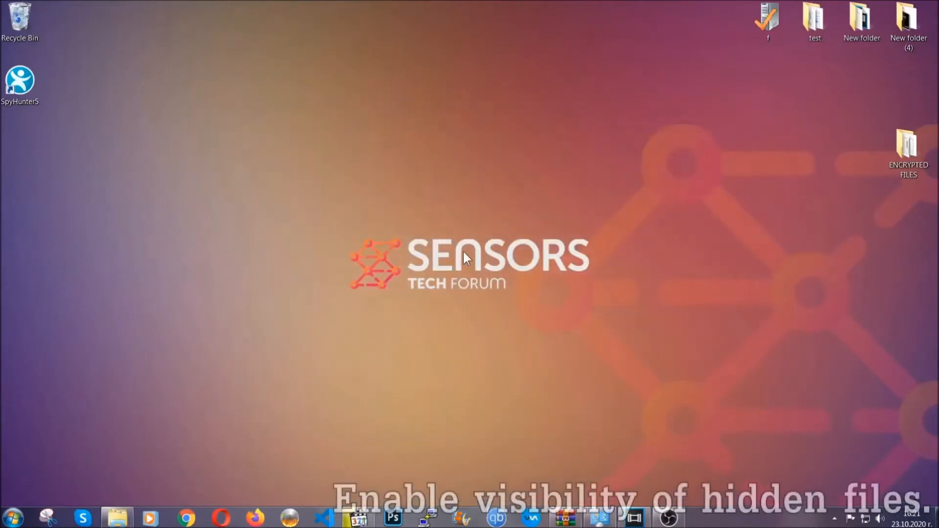
mouse_move(76, 454)
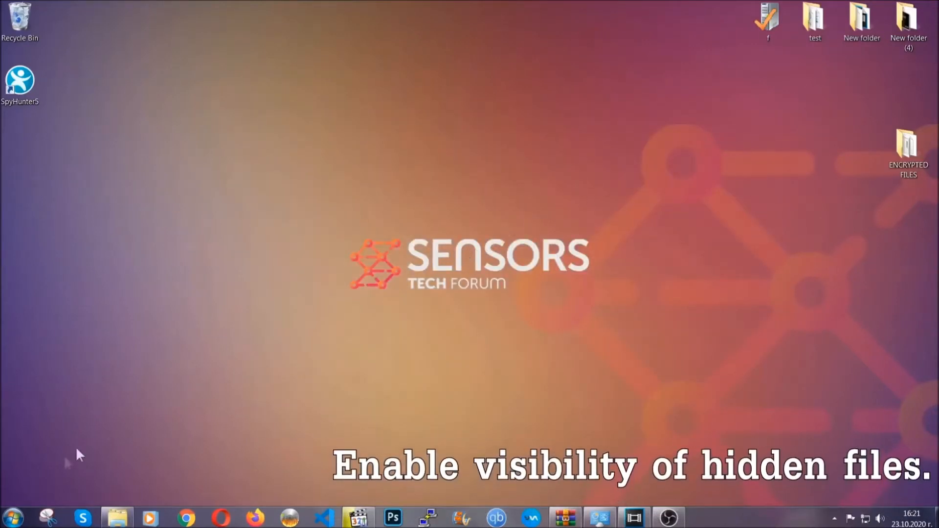
Search the Start menu for 'show hidden files and folders' and open that Control Panel result
left_click(11, 516)
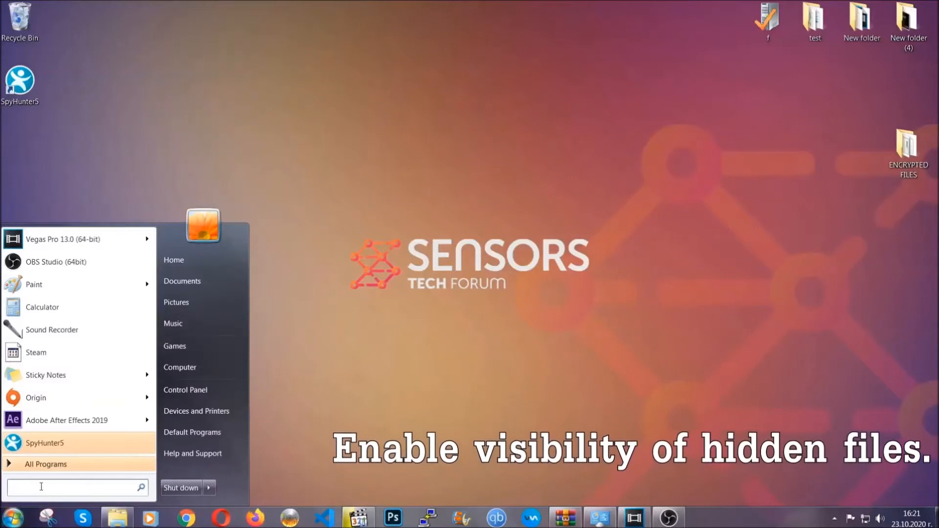
type("s")
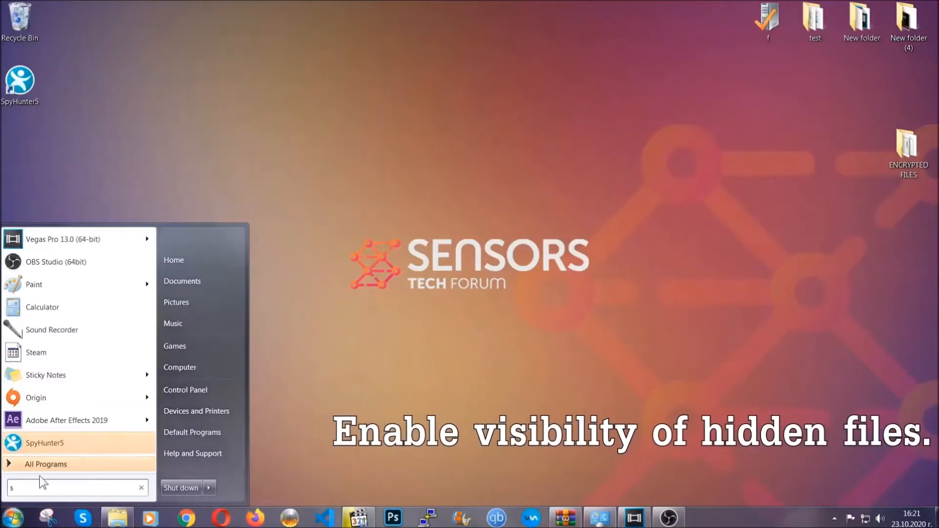
type("how hidden files")
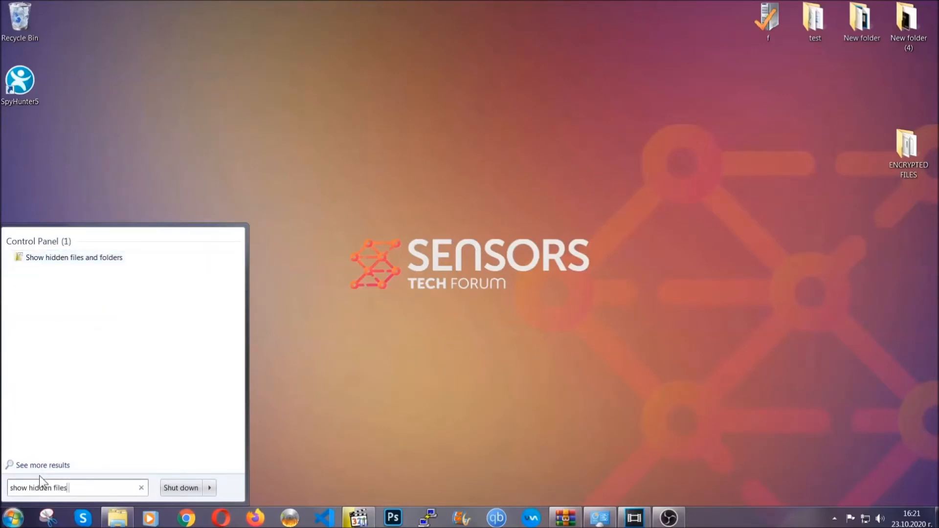
type("and folders")
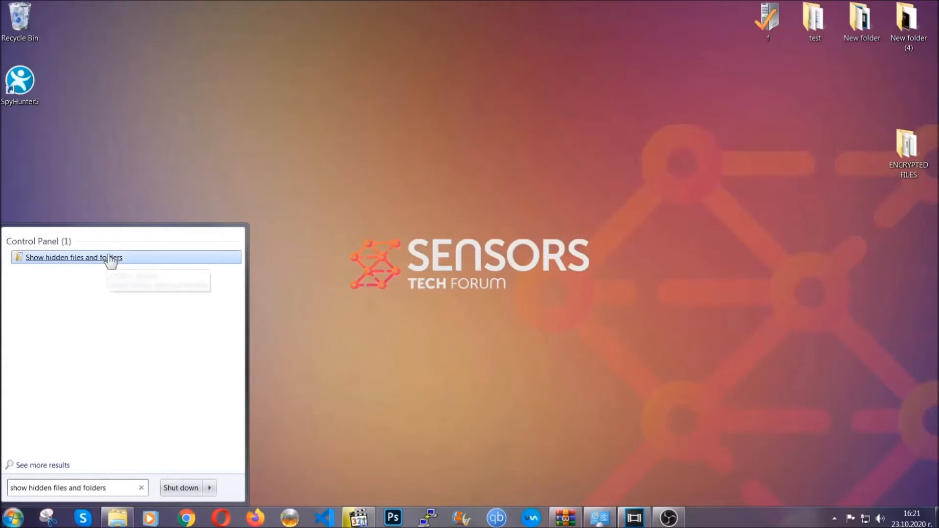
left_click(74, 256)
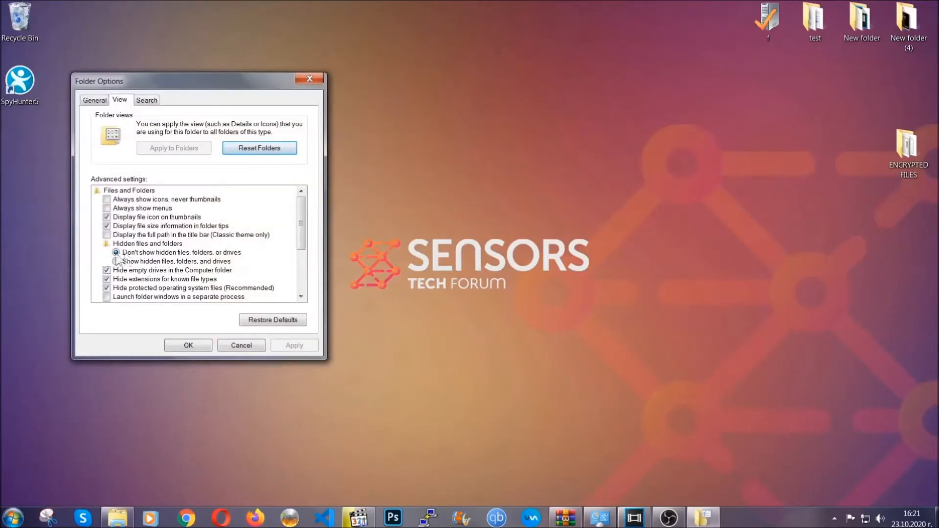
Select 'Show hidden files, folders, and drives', apply it and close Folder Options
left_click(117, 261)
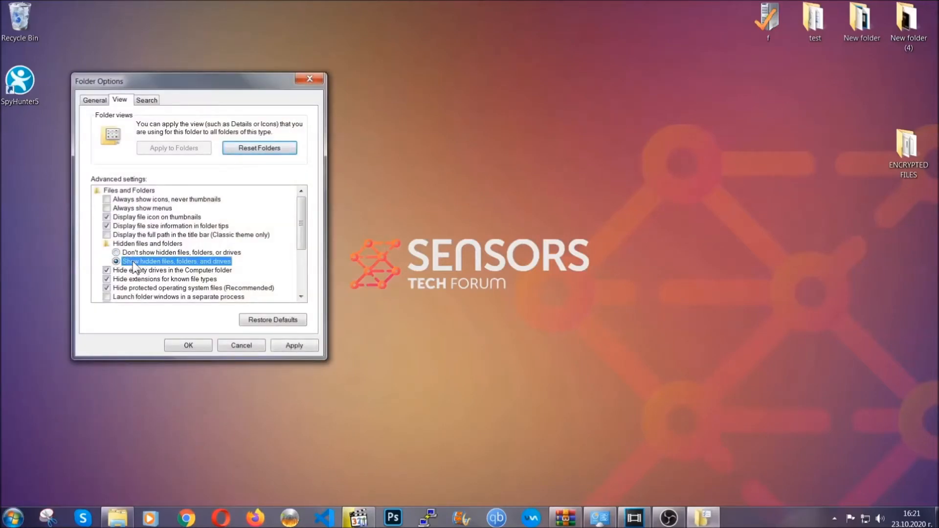
left_click(294, 345)
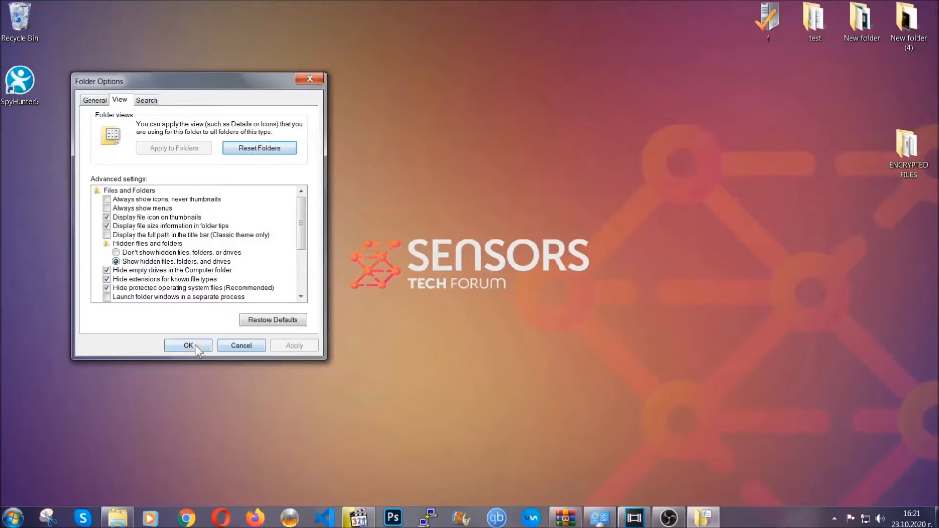
left_click(188, 345)
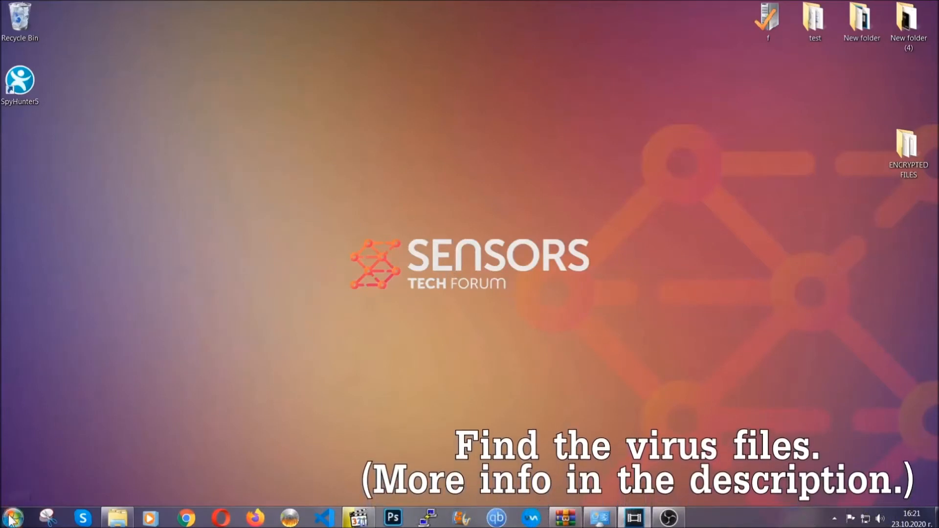
Search all of Computer for the virus file name from the Explorer search box
left_click(11, 517)
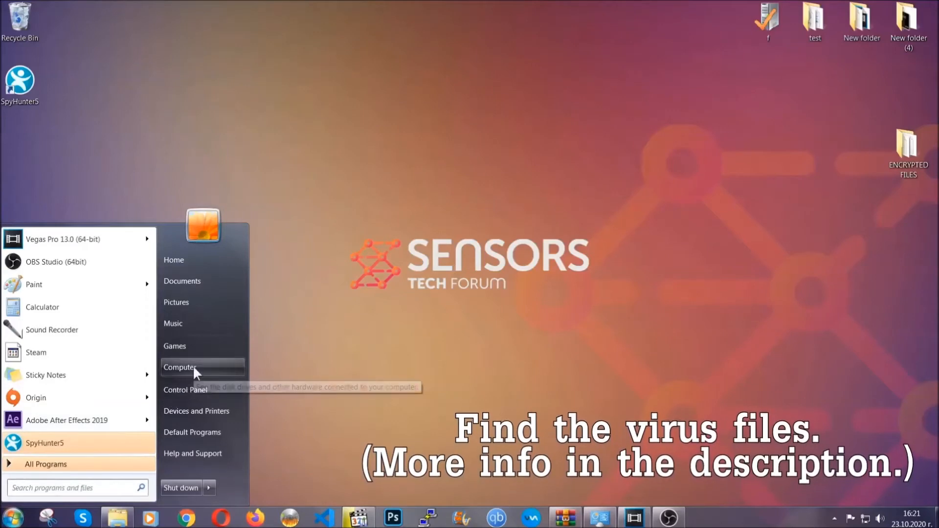
left_click(181, 367)
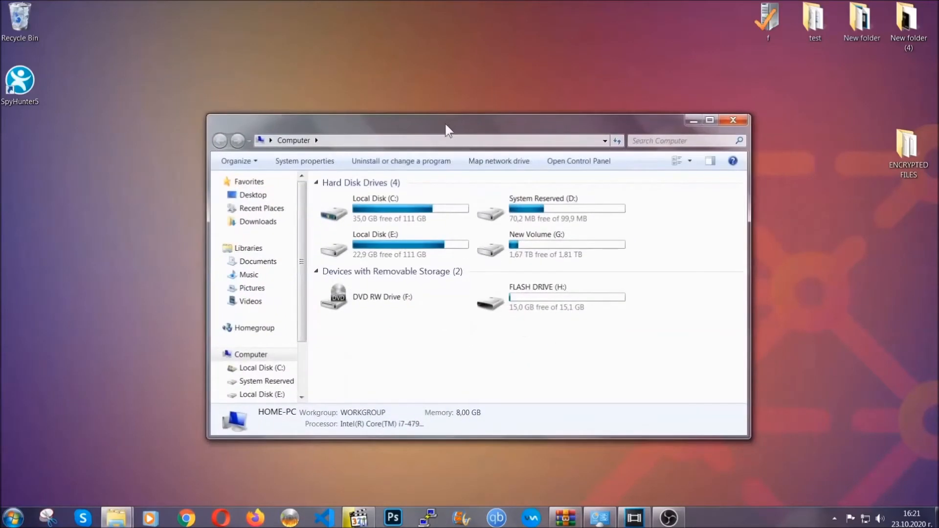
left_click(682, 140)
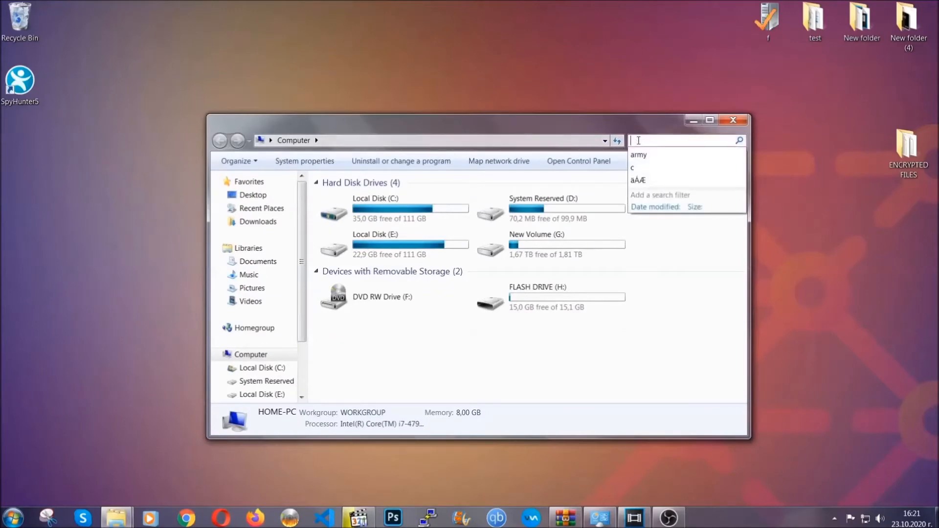
type("file")
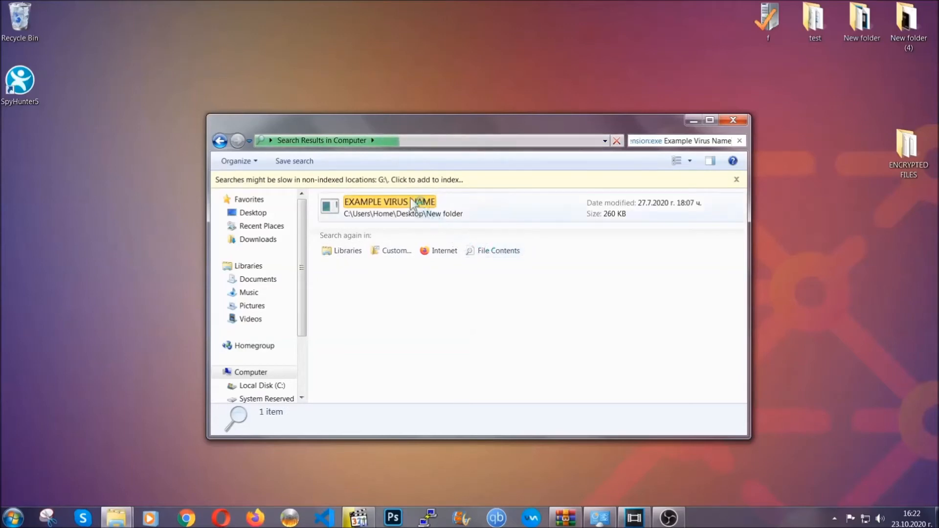
Delete the found EXAMPLE VIRUS NAME file to the Recycle Bin and close Explorer
left_click(390, 207)
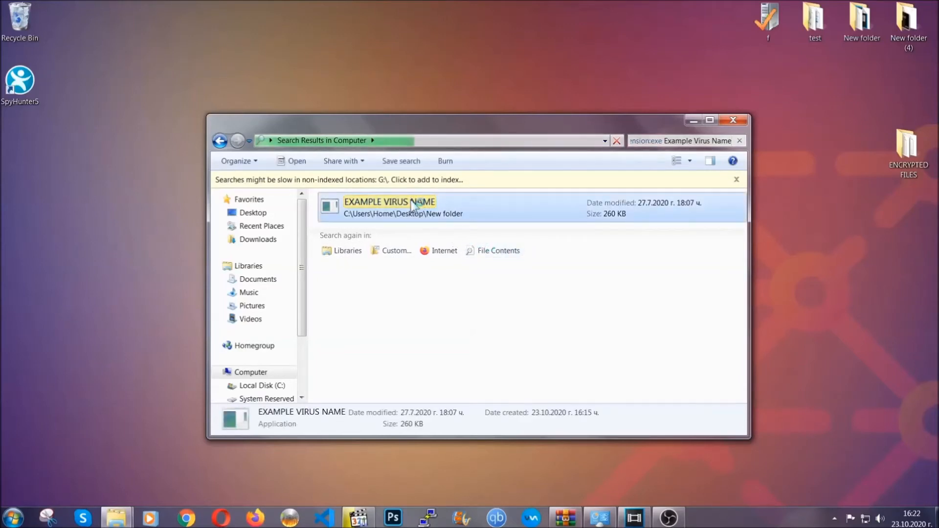
right_click(390, 206)
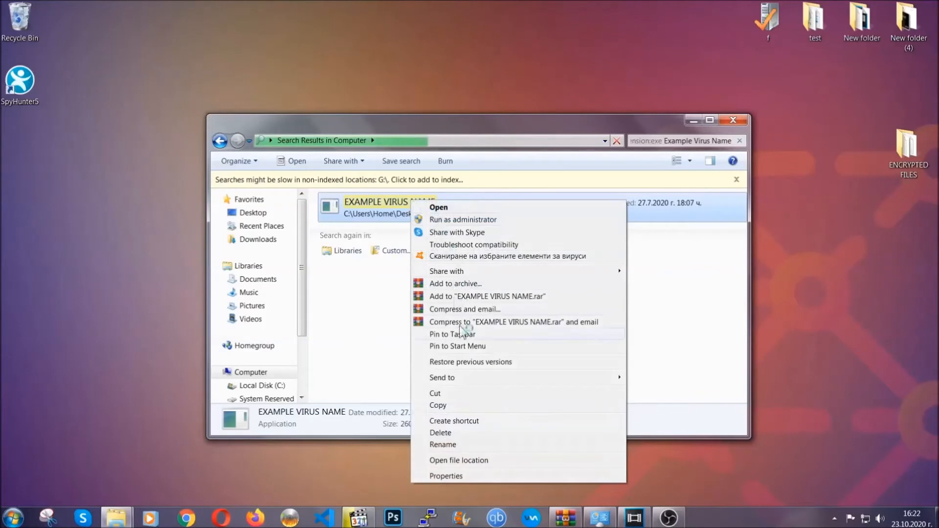
left_click(440, 433)
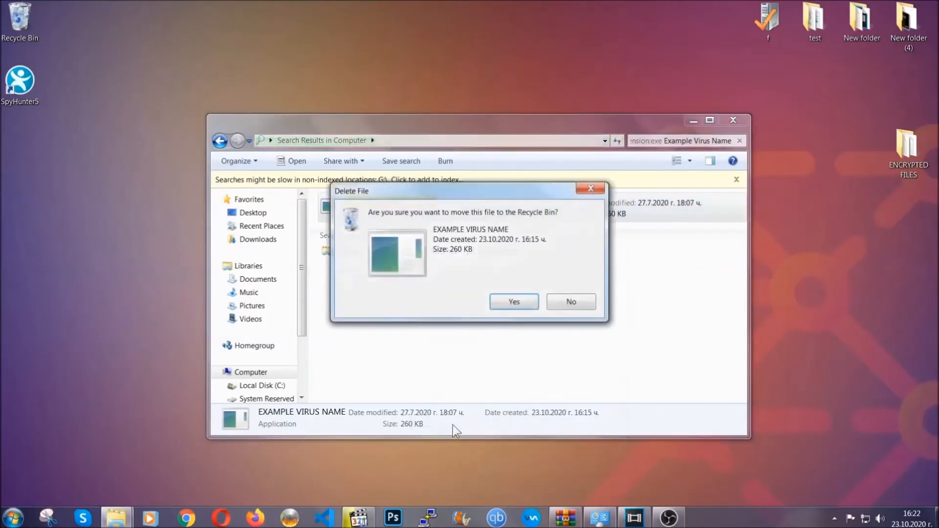
left_click(513, 301)
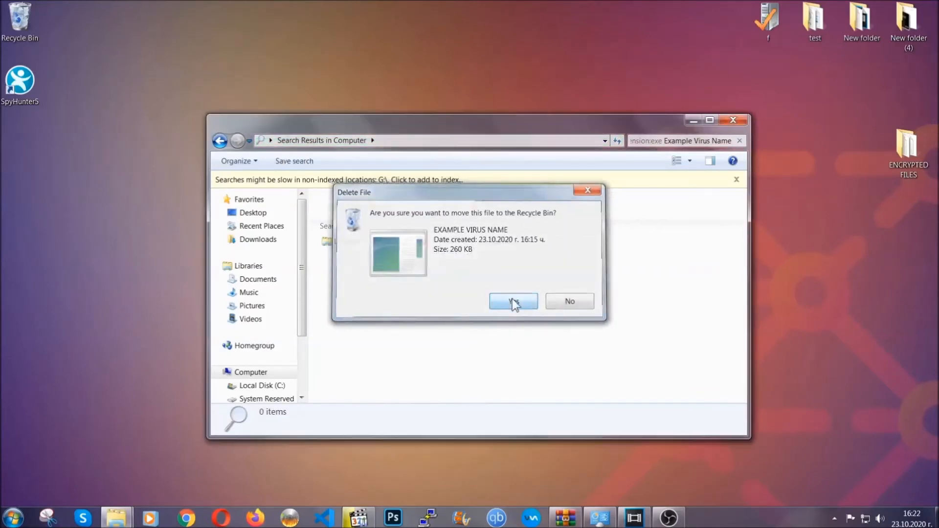
left_click(513, 301)
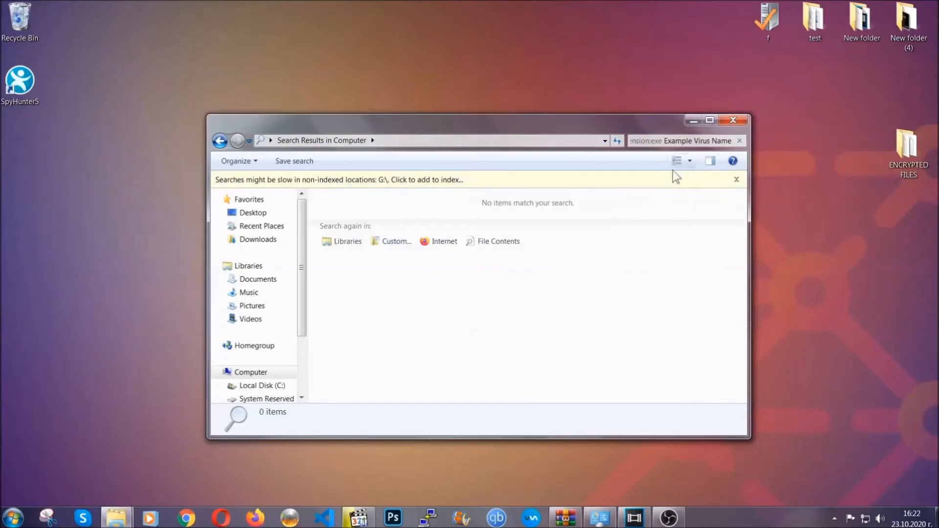
left_click(733, 119)
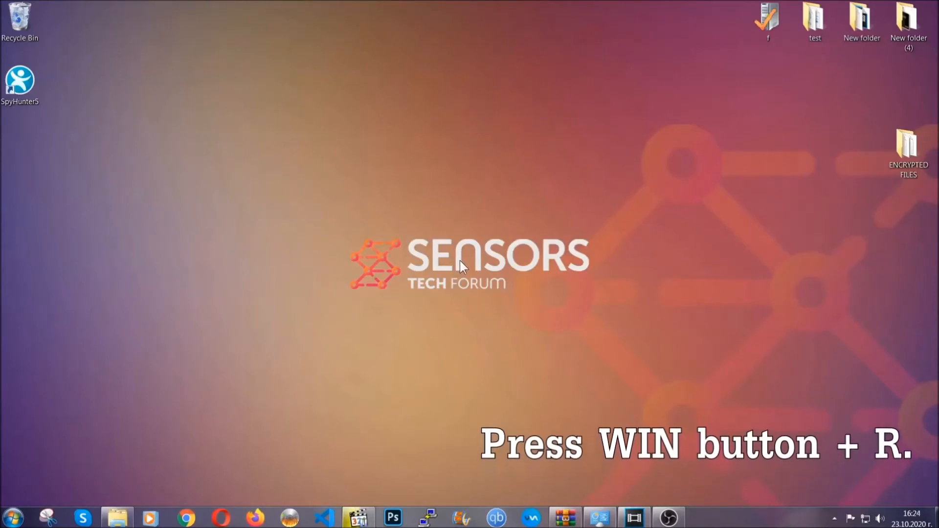
Run REGEDIT from the Win+R Run box
key("win+r")
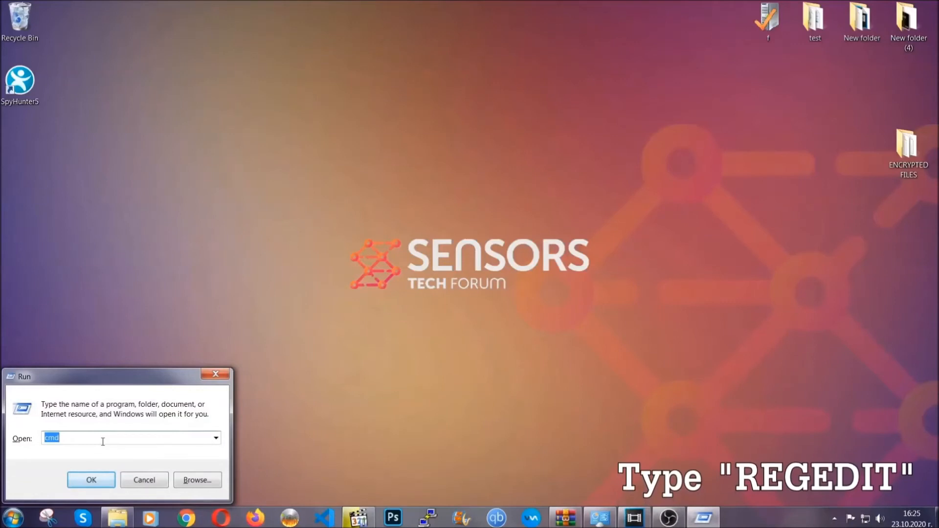
type("RE")
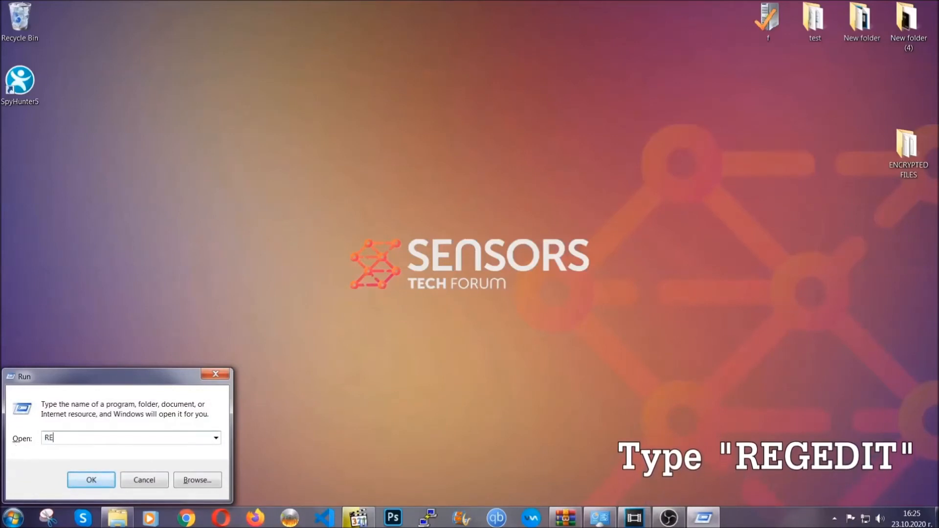
type("GEDIT")
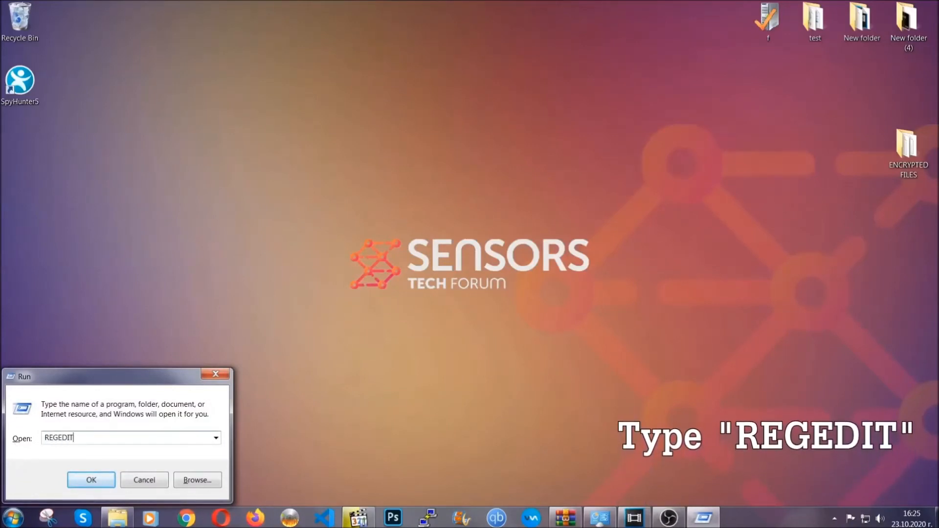
left_click(91, 479)
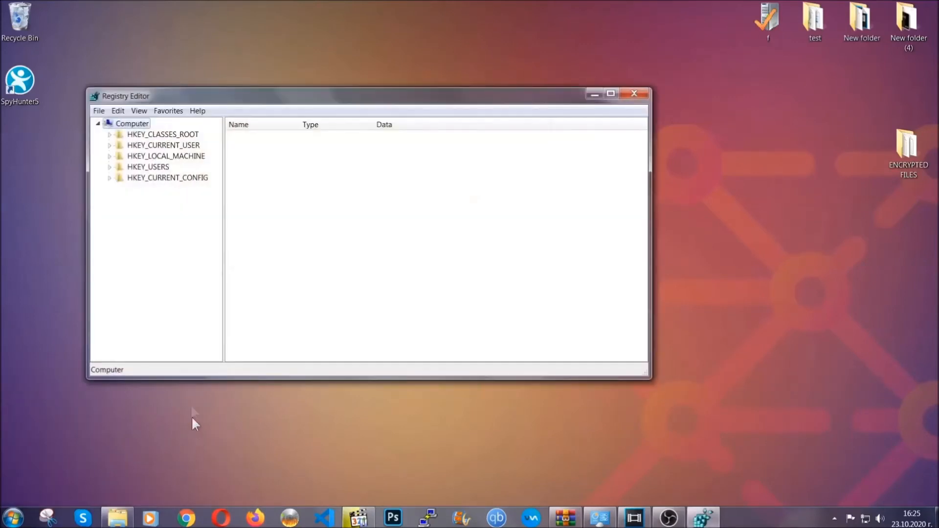
Export the entire registry, range All, as BACKUP.reg on the Desktop
left_click(99, 111)
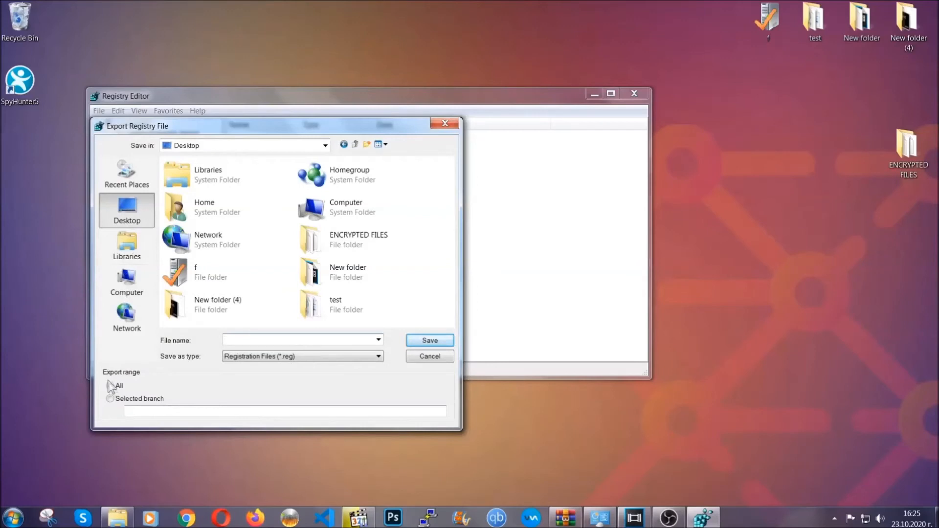
left_click(110, 386)
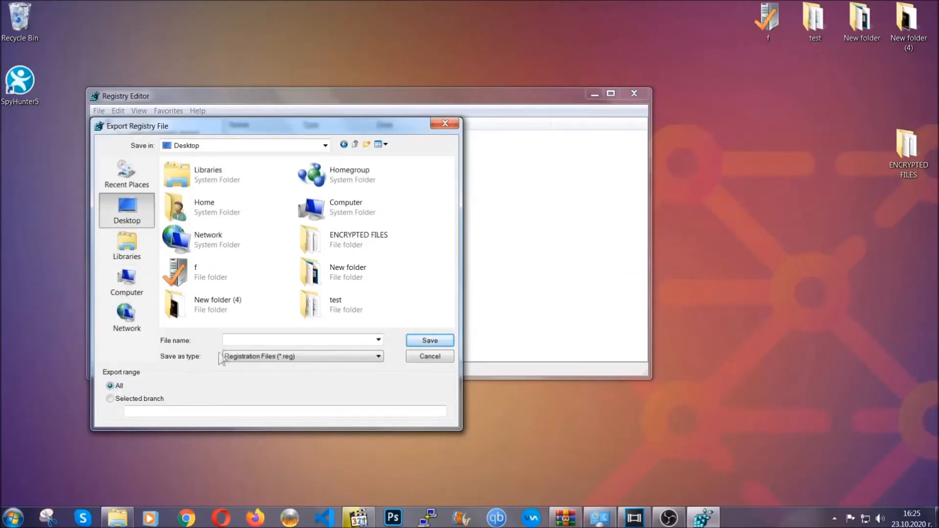
type("BACKUP")
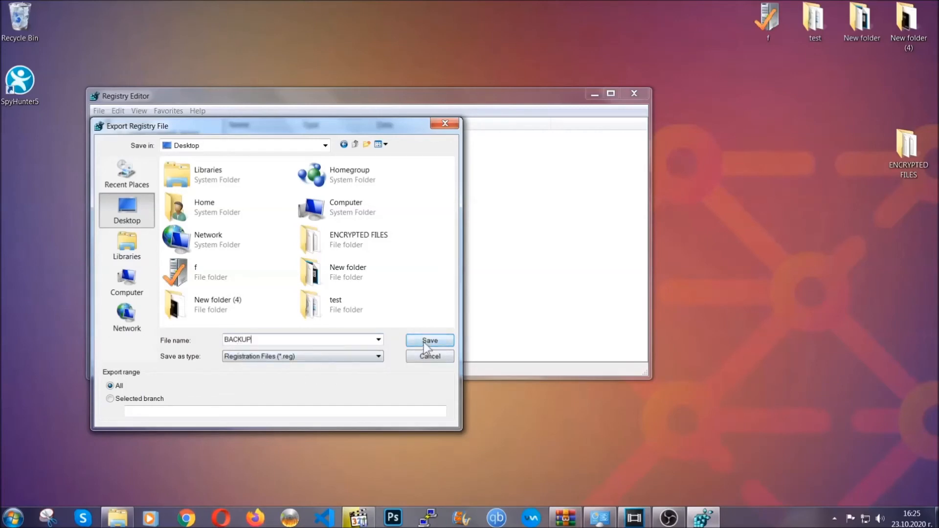
left_click(429, 340)
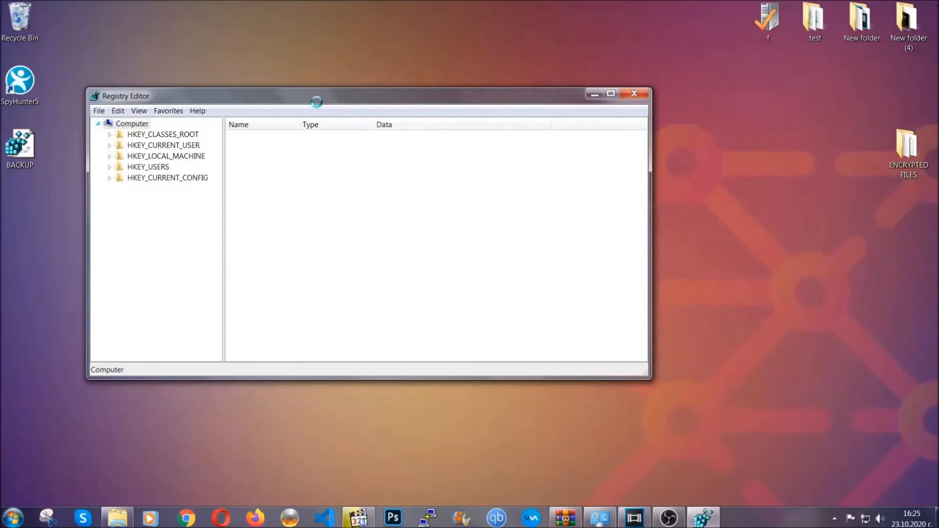
Move Registry Editor toward the screen centre and select the HKEY_CURRENT_USER branch
left_click_drag(315, 96, 386, 118)
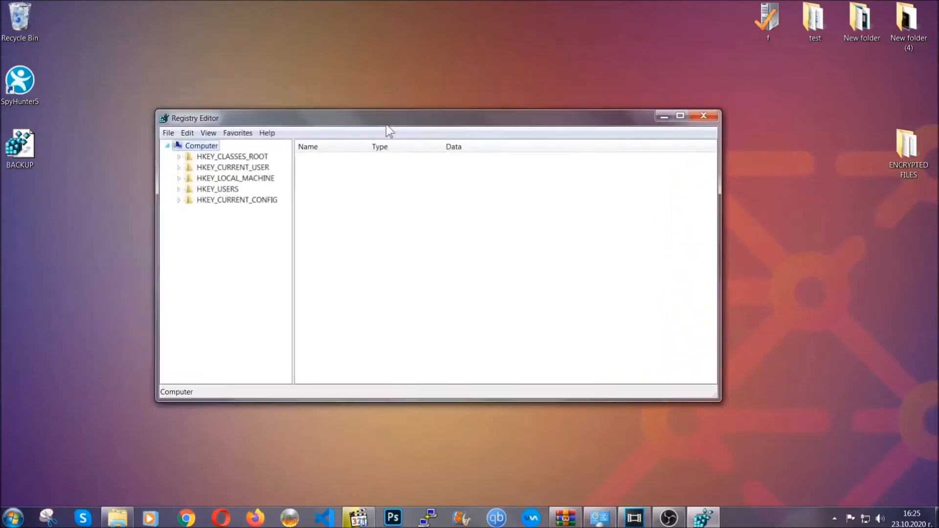
left_click_drag(384, 118, 408, 125)
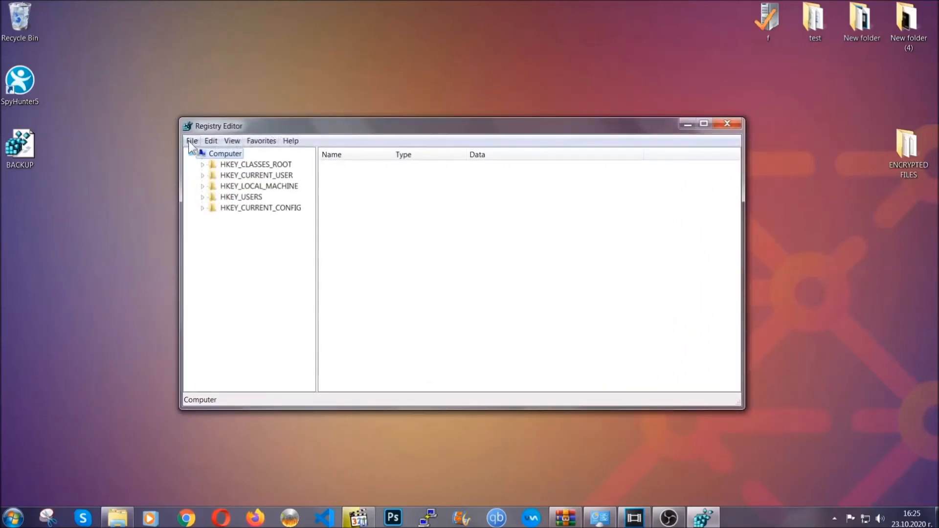
left_click(192, 141)
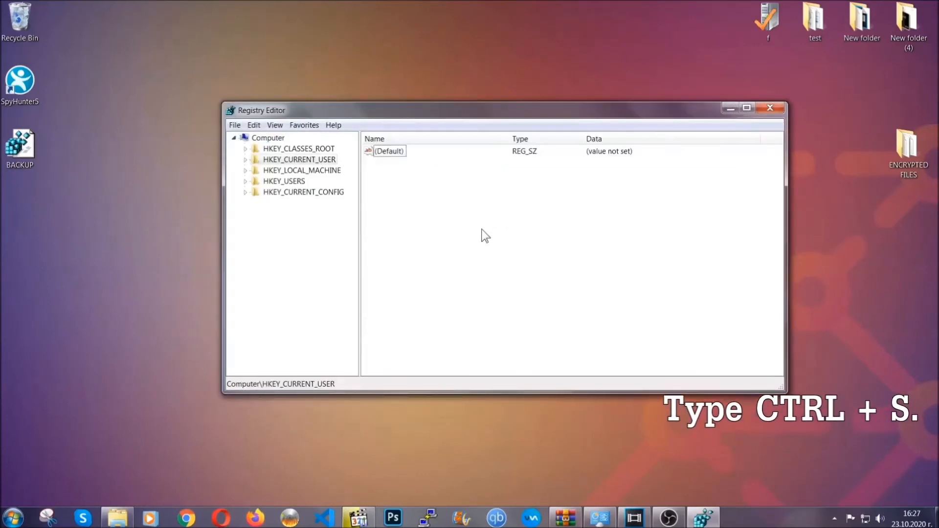
Find the RunOnce key by key-name search, then view the Run key's values
key("ctrl+f")
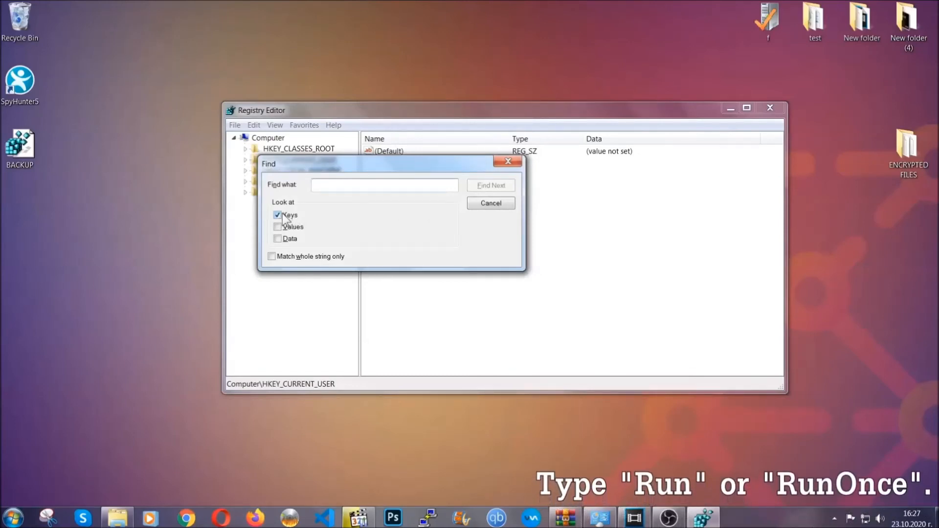
left_click(384, 184)
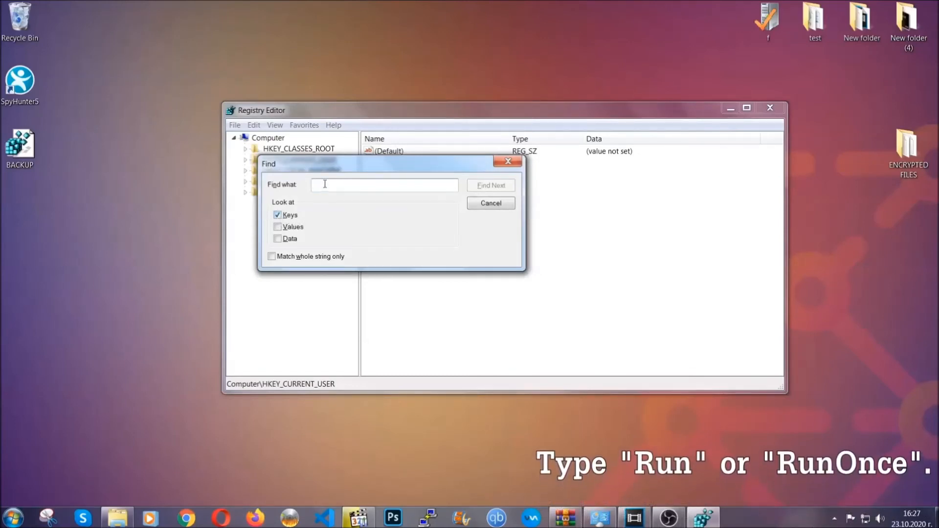
type("RunOnce")
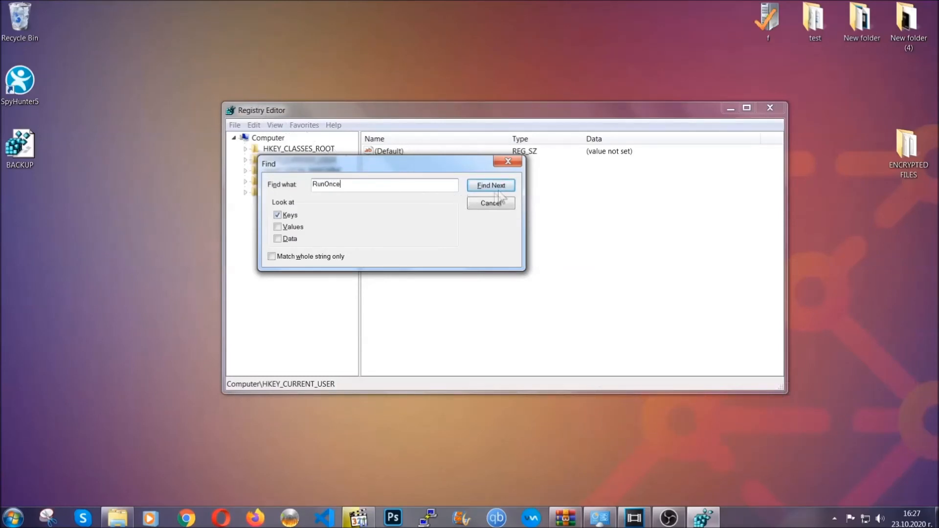
left_click(490, 185)
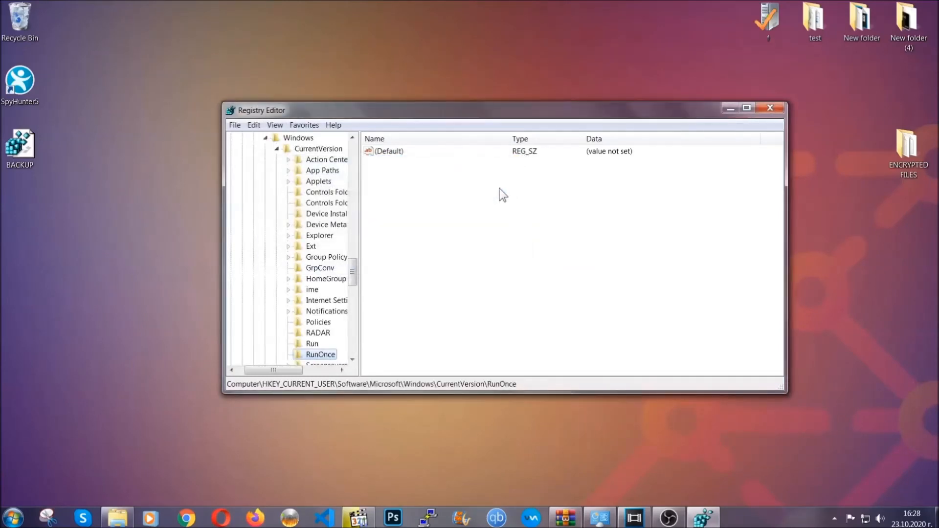
scroll("down", 3)
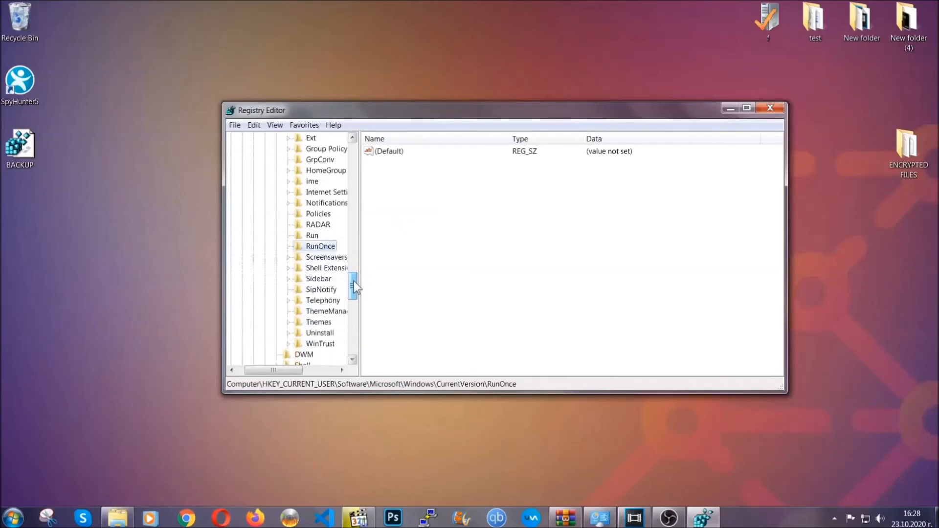
left_click(312, 235)
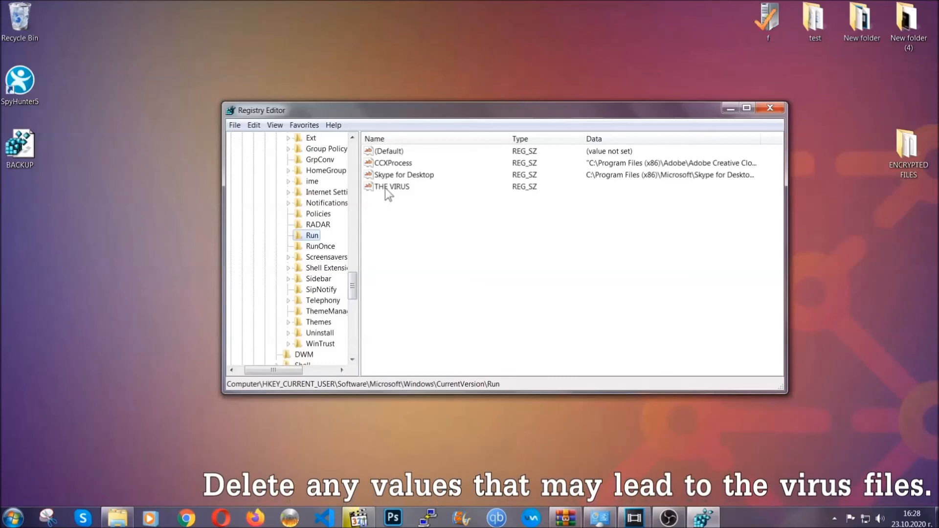
Delete THE VIRUS value from the Run key, confirming with Yes, then close Registry Editor
right_click(392, 187)
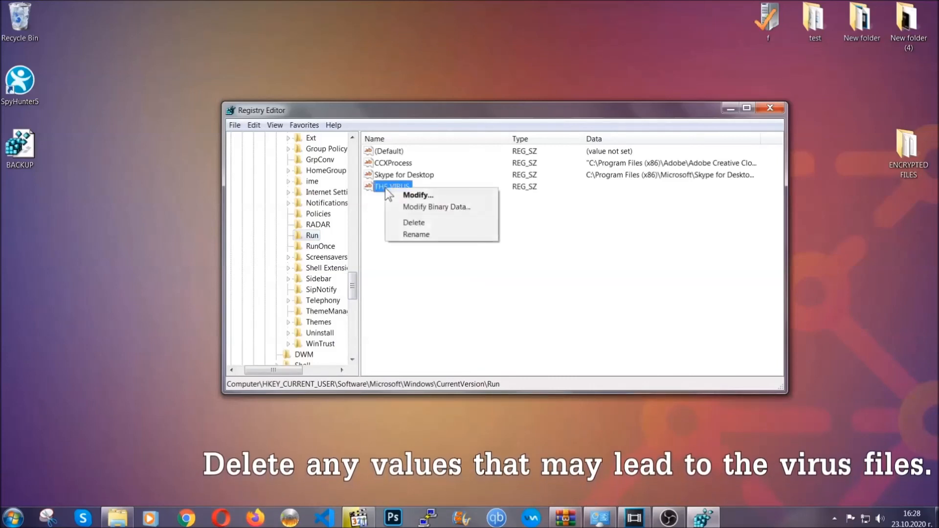
left_click(413, 222)
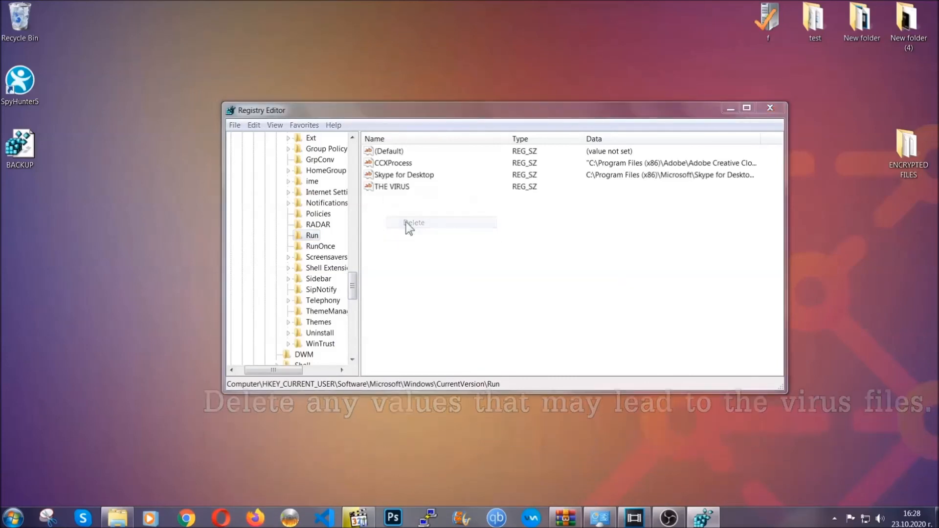
left_click(413, 222)
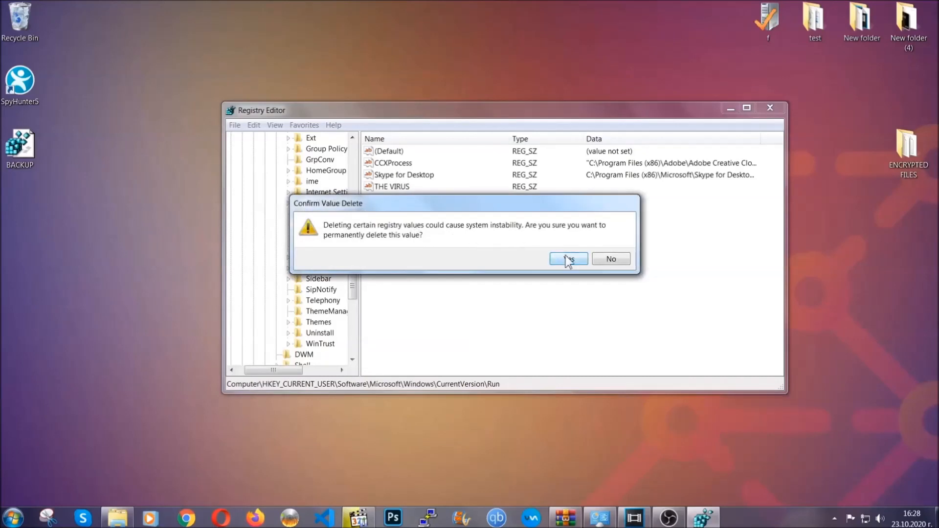
left_click(568, 258)
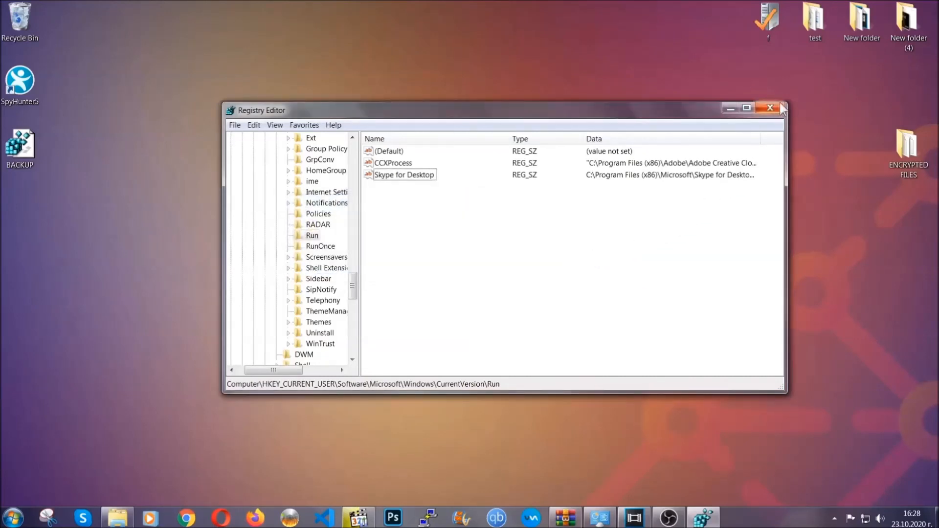
left_click(771, 108)
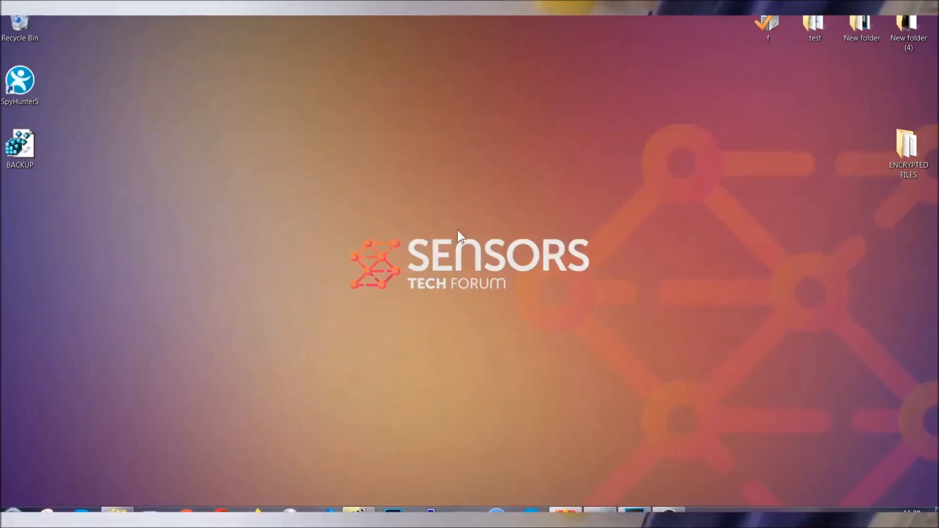